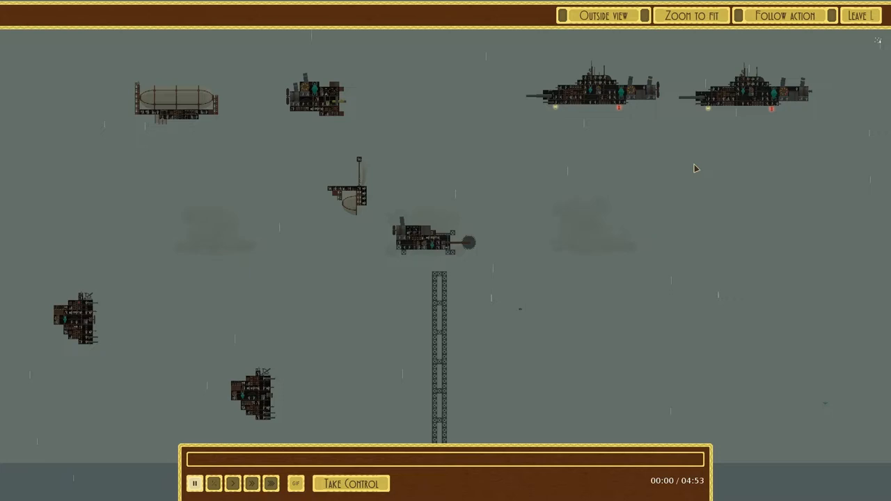
mouse_move(671, 161)
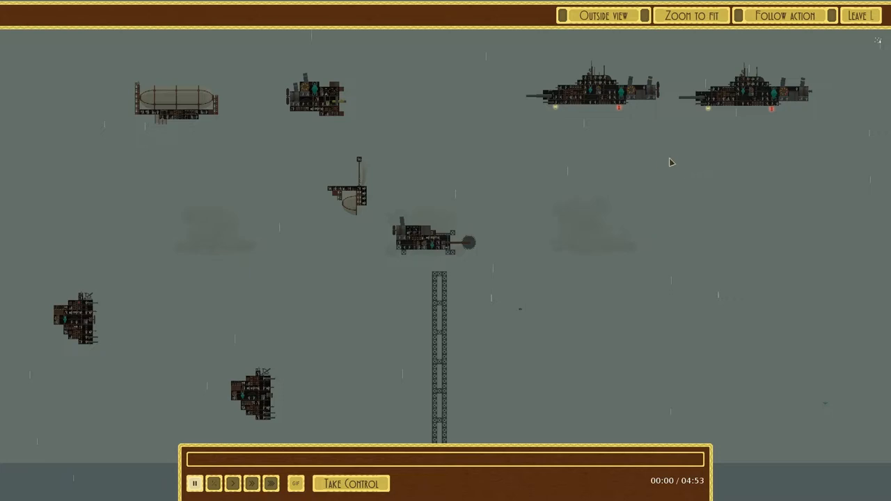
mouse_move(676, 139)
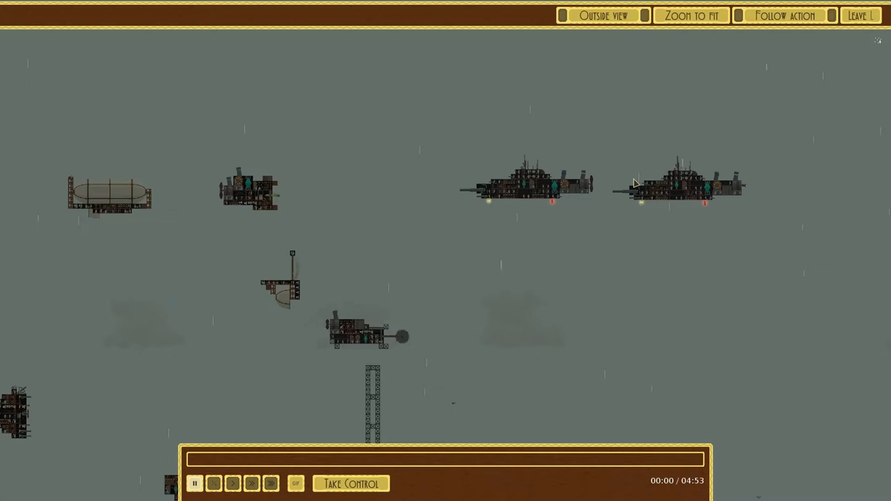
mouse_move(378, 303)
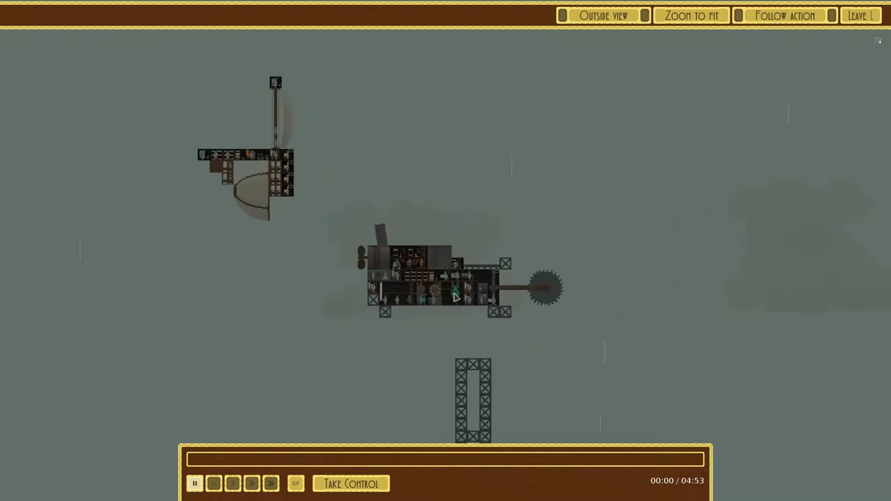
Step: Toggle Outside view to see the ramming ship's hull, then back to its interior
click(603, 16)
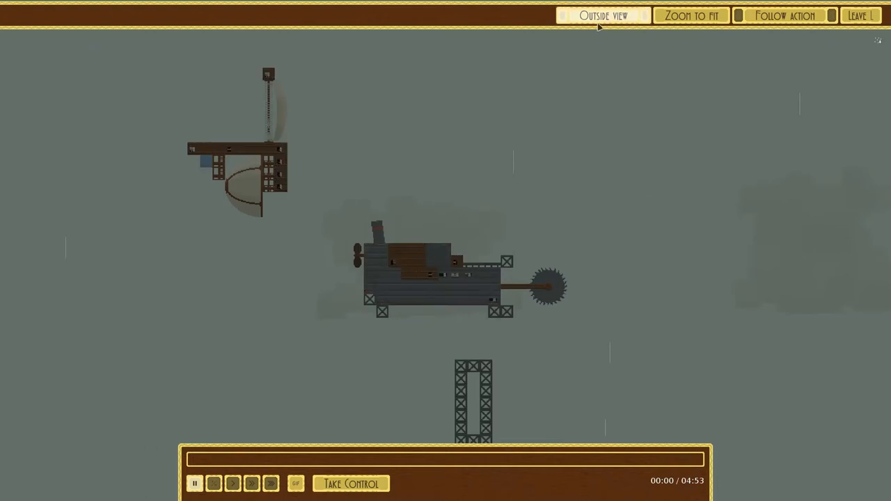
click(603, 15)
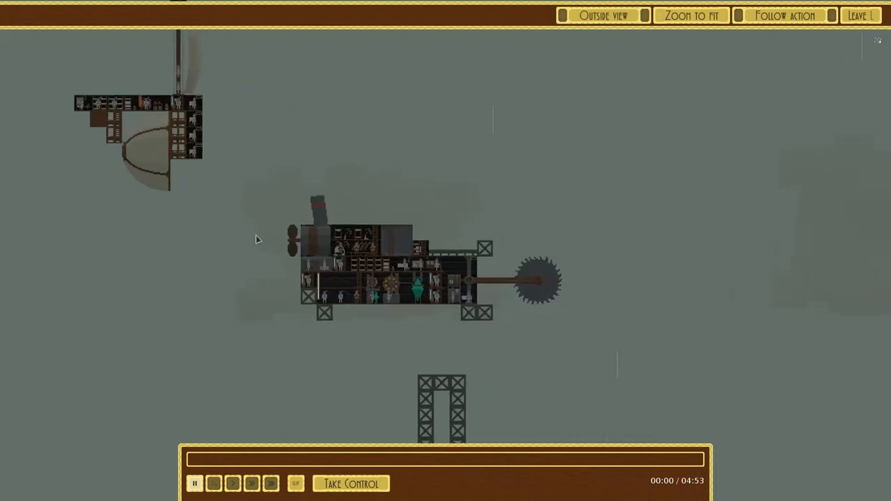
mouse_move(566, 346)
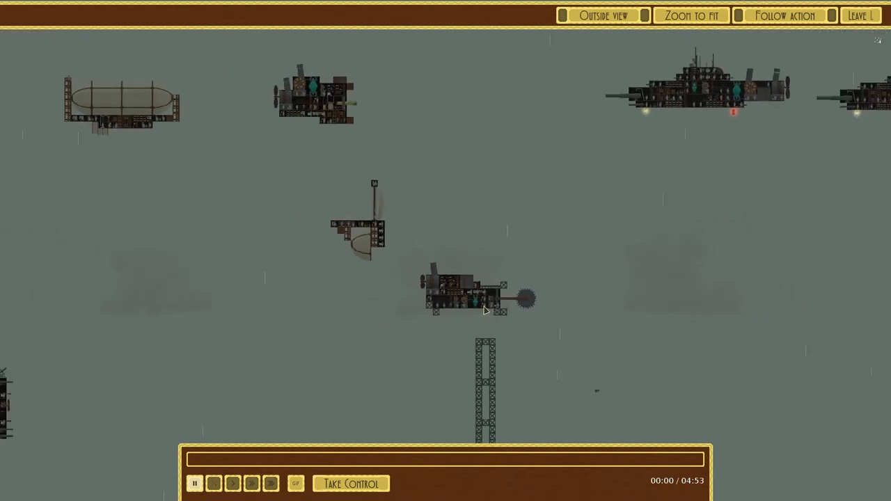
mouse_move(382, 242)
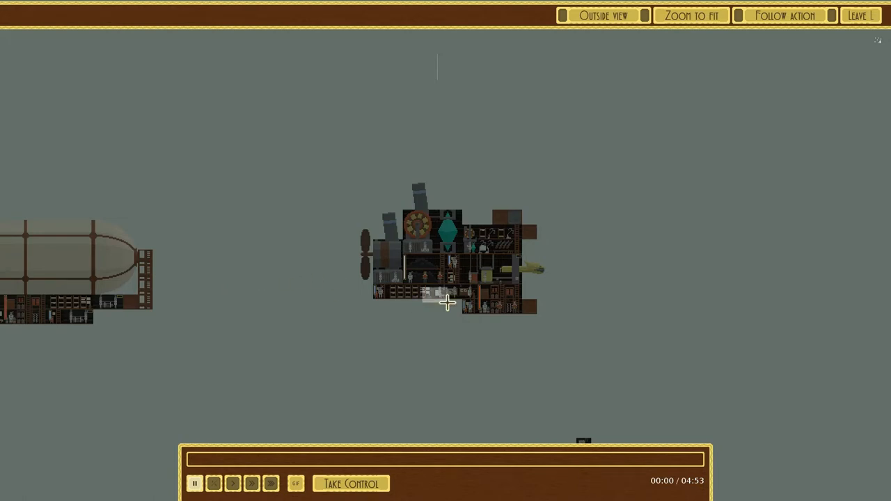
Step: Toggle the Outside view while looking over the crystal-powered ship and zeppelin
click(603, 15)
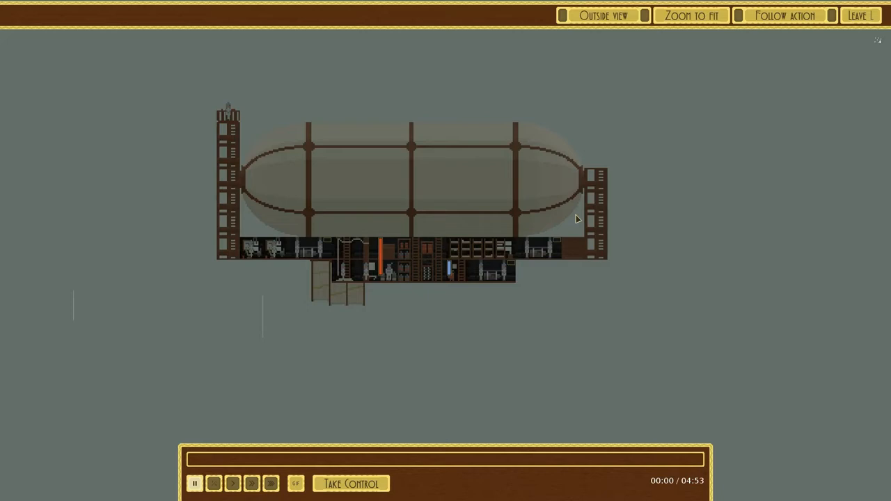
mouse_move(554, 226)
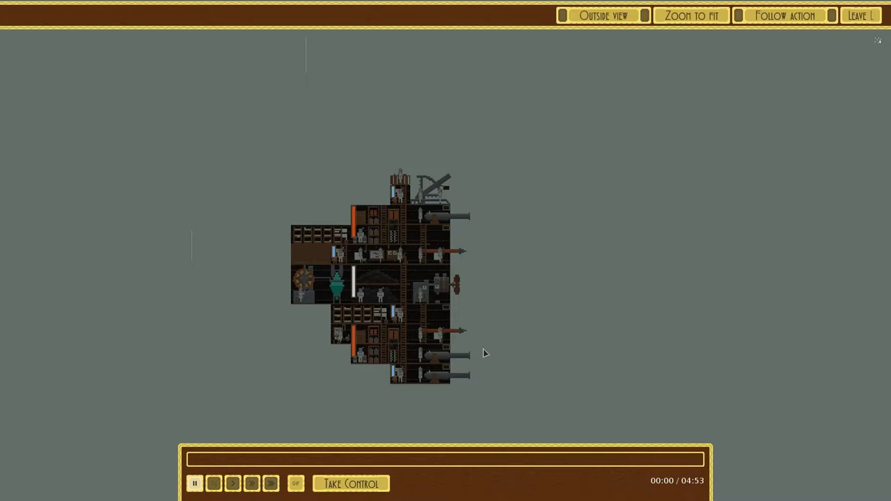
mouse_move(506, 340)
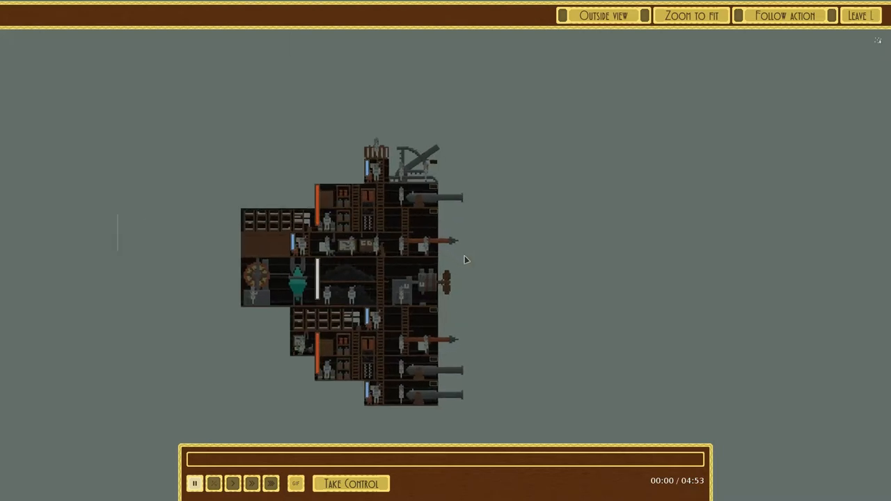
mouse_move(596, 245)
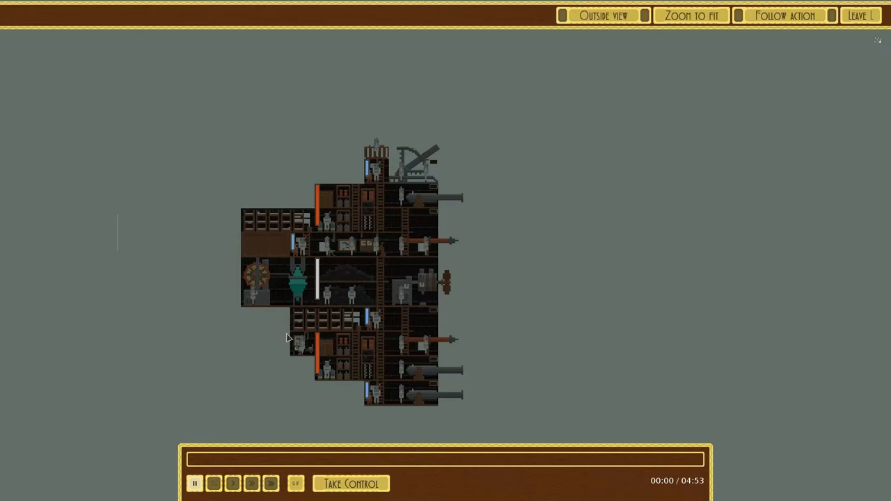
mouse_move(509, 267)
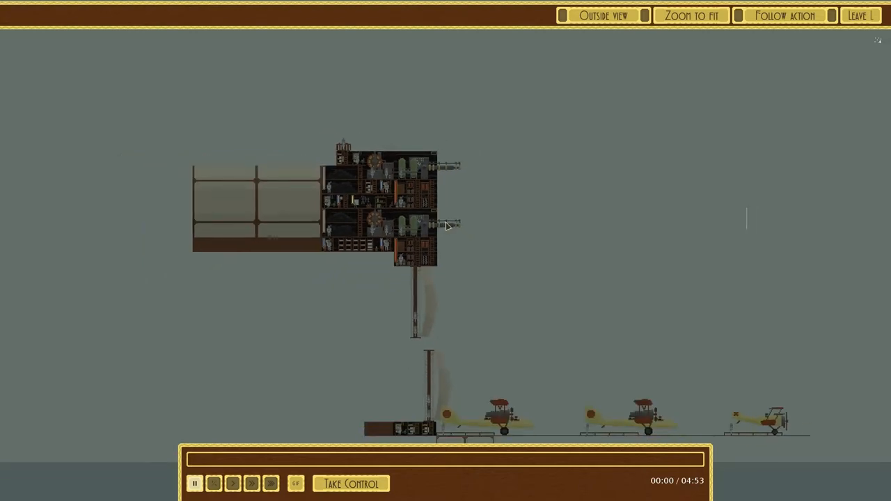
mouse_move(451, 220)
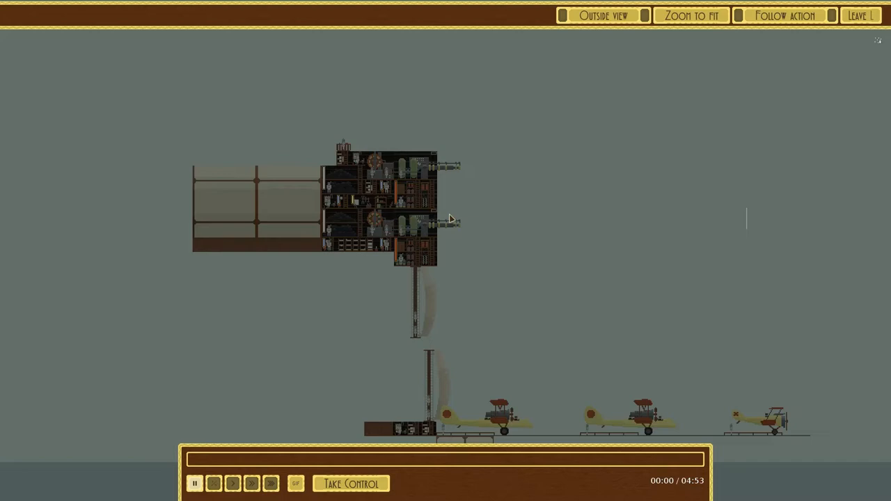
mouse_move(459, 176)
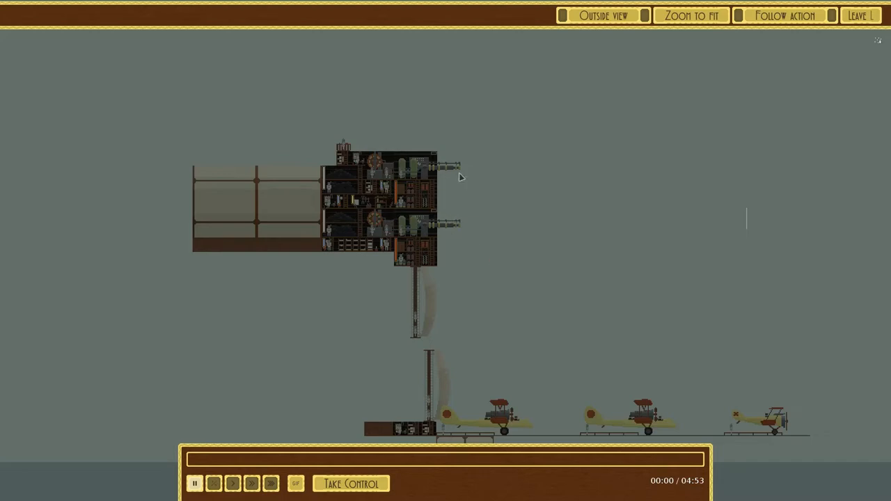
mouse_move(647, 292)
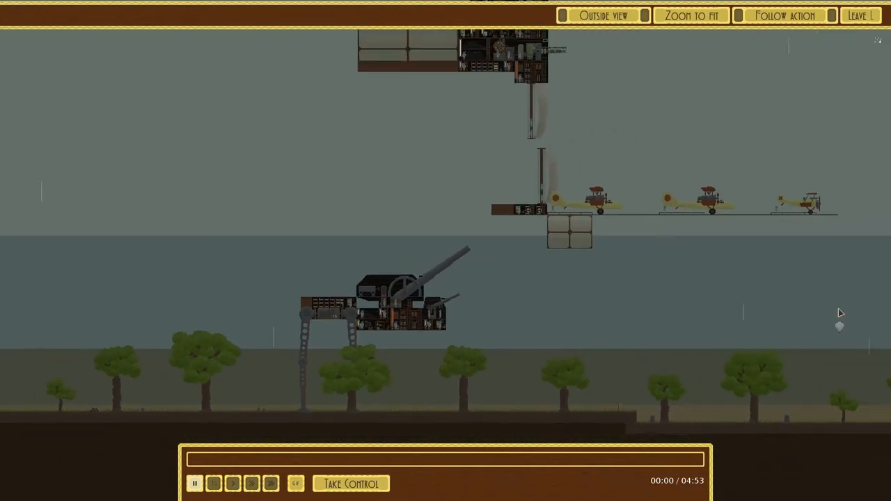
mouse_move(329, 270)
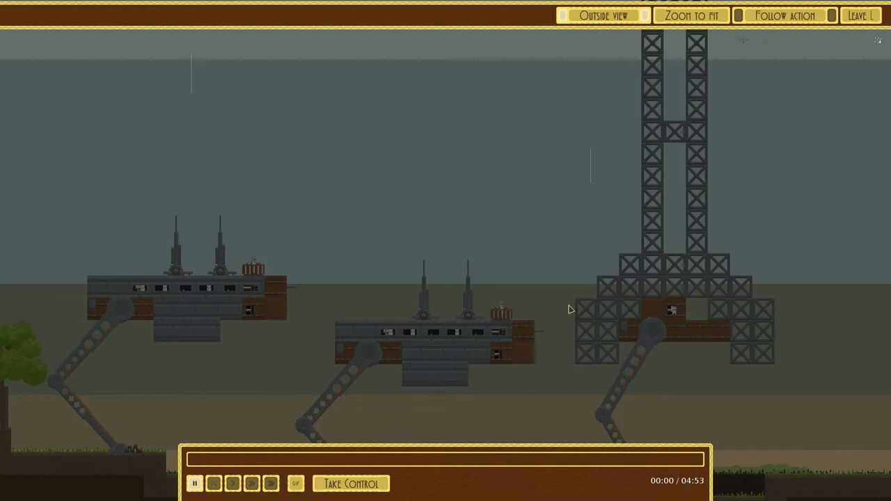
mouse_move(563, 296)
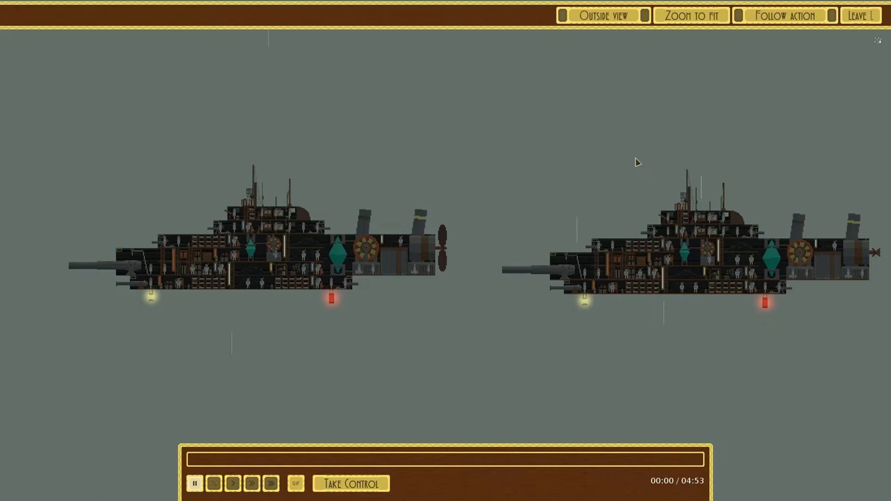
mouse_move(701, 283)
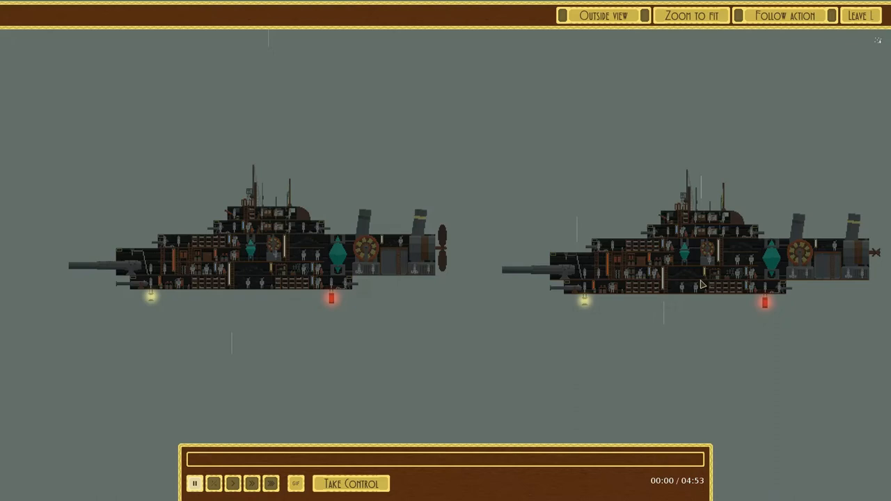
mouse_move(681, 223)
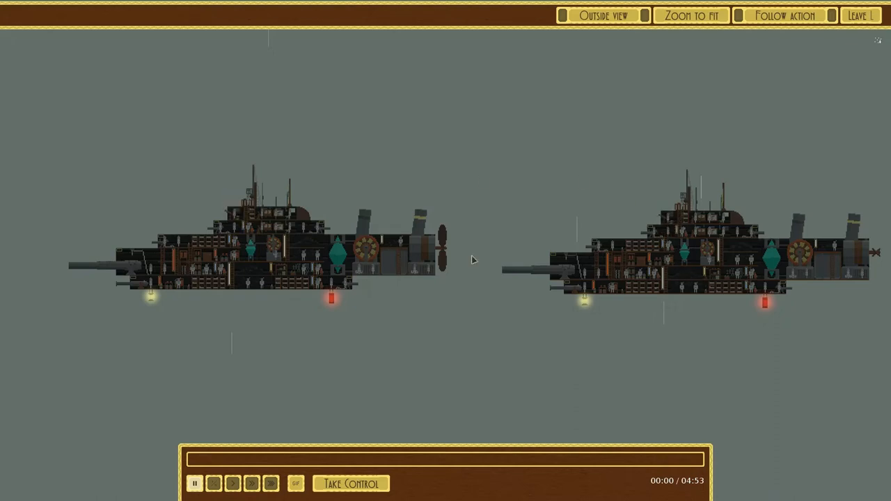
mouse_move(488, 270)
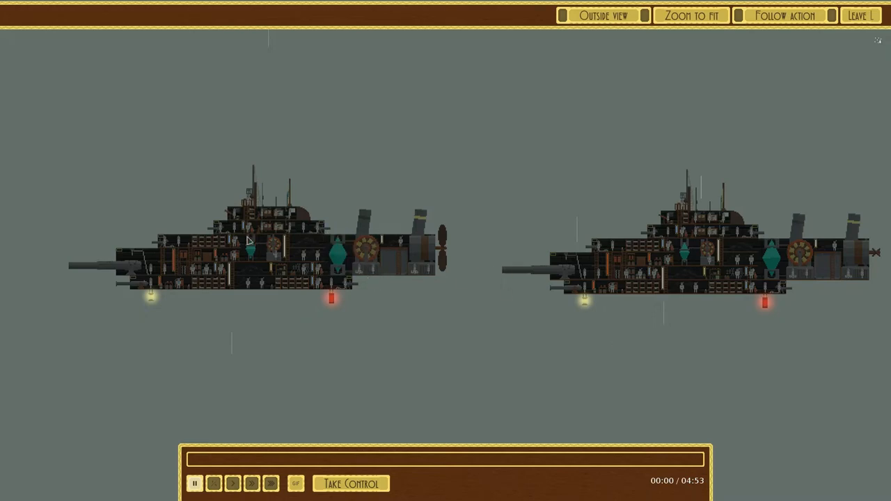
Step: Compare the twin warships' painted exterior hulls with their cutaway interiors
click(601, 15)
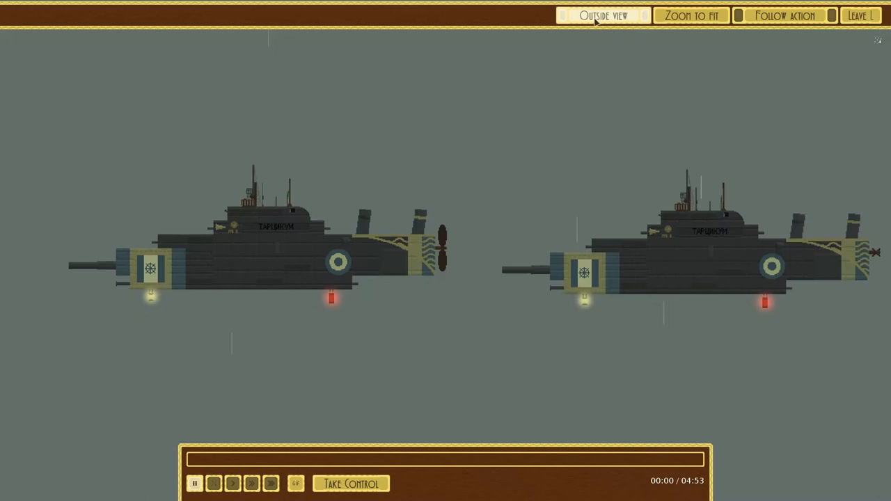
click(602, 16)
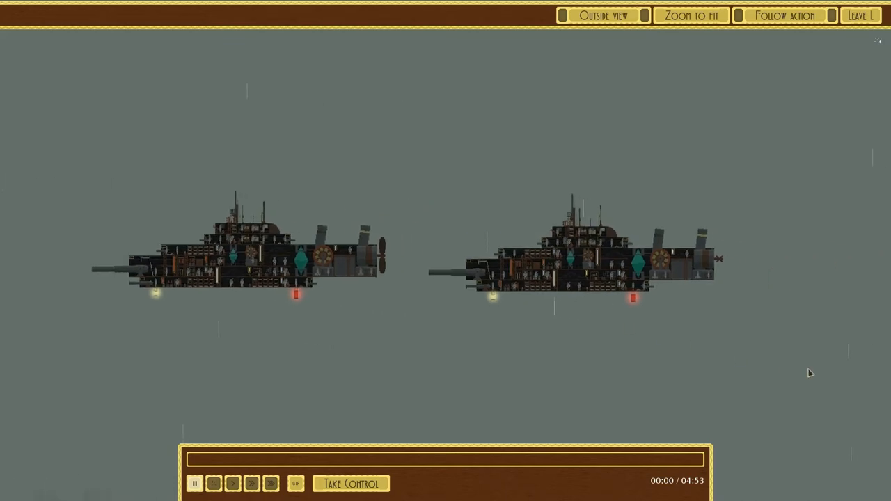
mouse_move(820, 376)
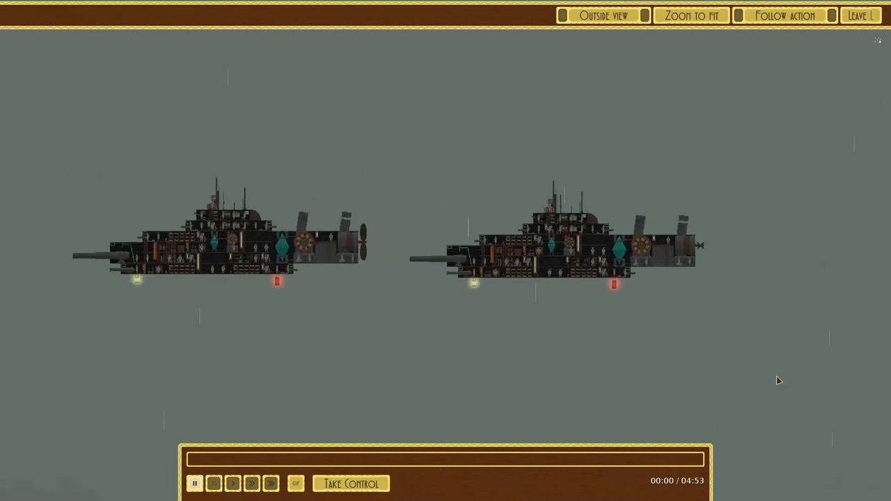
mouse_move(627, 218)
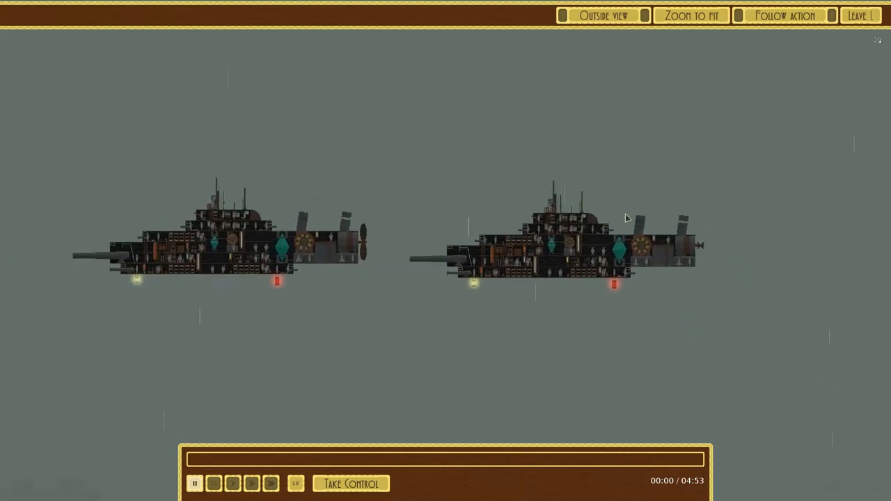
click(603, 15)
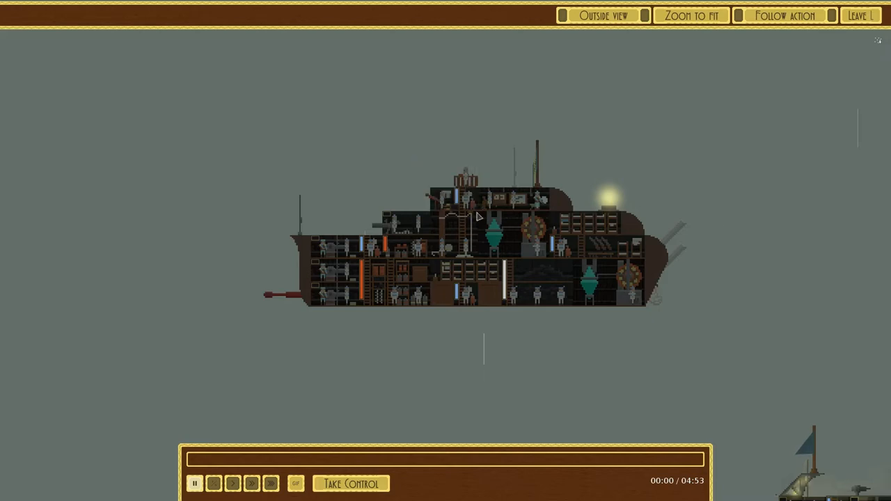
Step: Compare the lone grey-hulled warship's exterior with its crewed interior layout
click(602, 16)
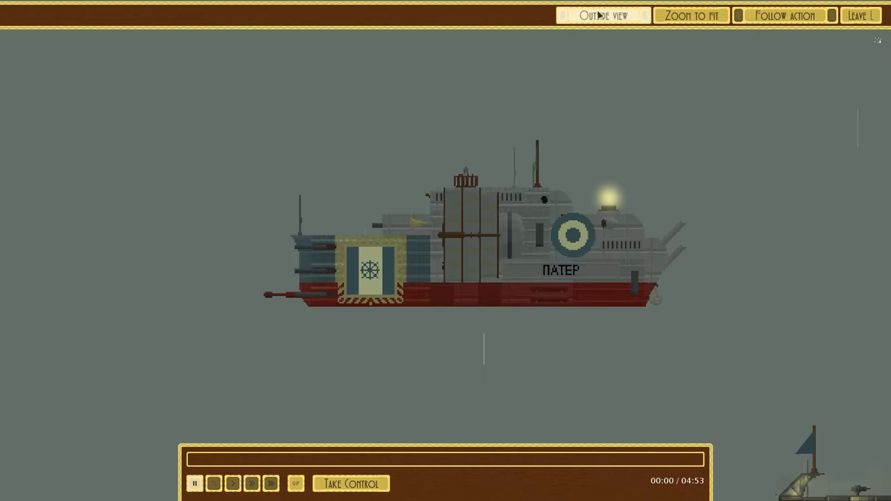
click(603, 15)
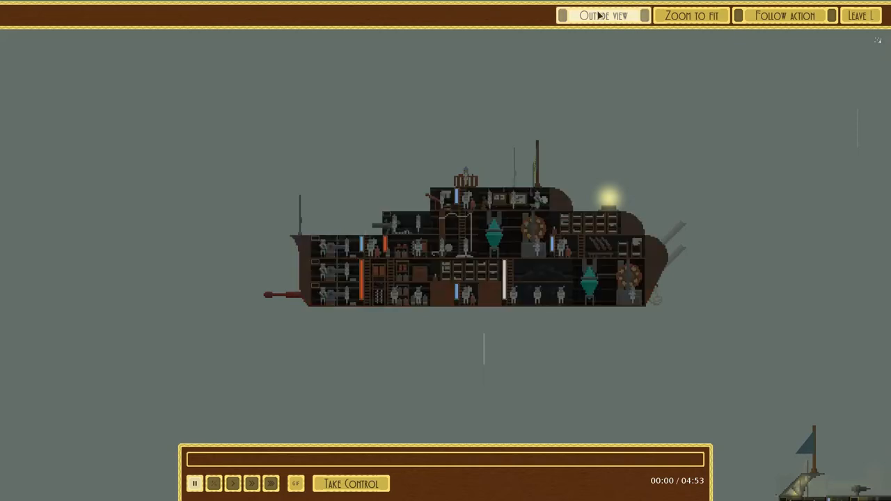
mouse_move(591, 101)
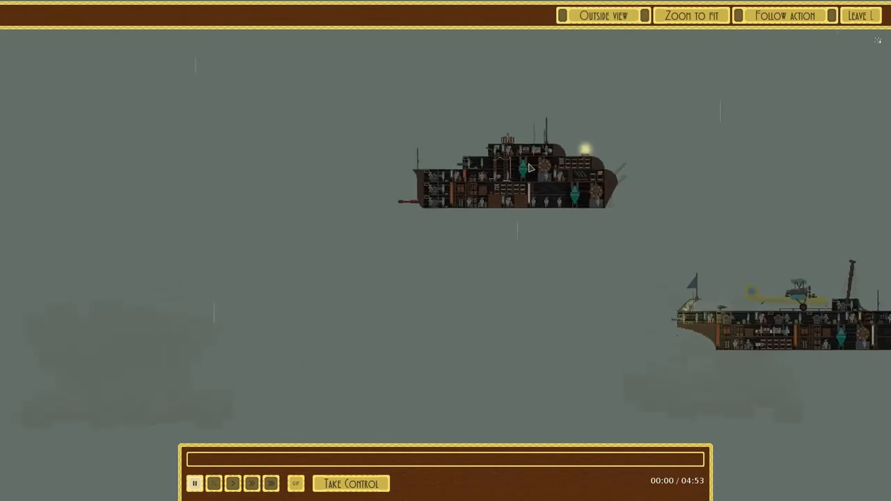
click(603, 16)
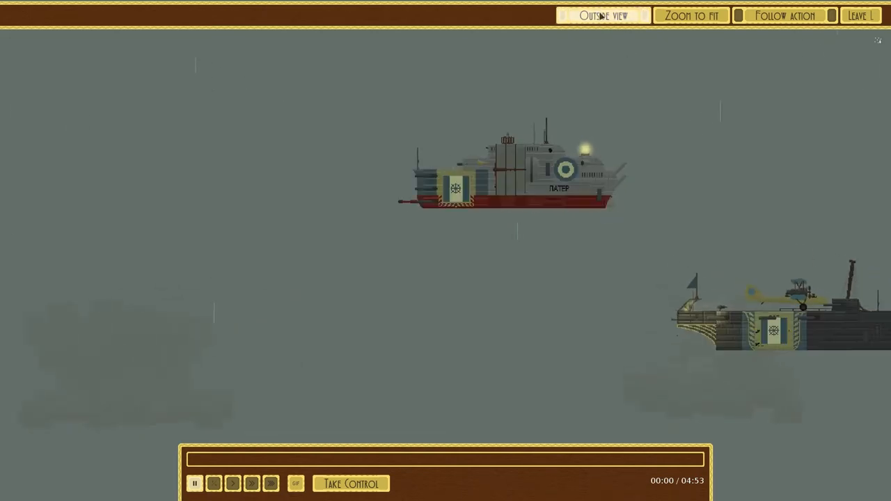
click(603, 15)
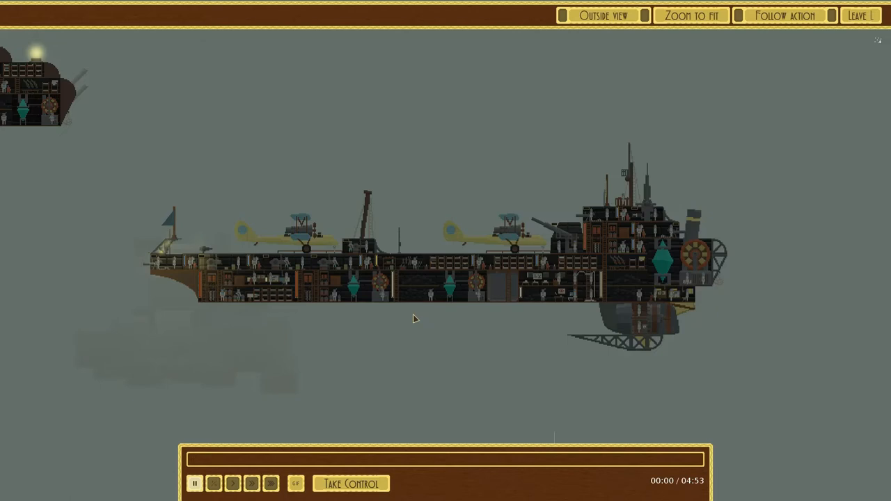
mouse_move(248, 250)
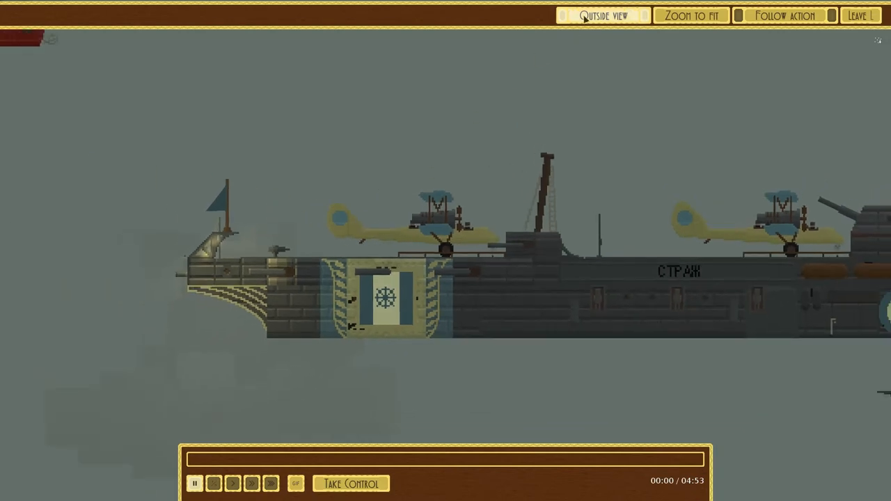
Step: Return to the carrier's interior cutaway, then Zoom to fit the whole battlefield
click(604, 15)
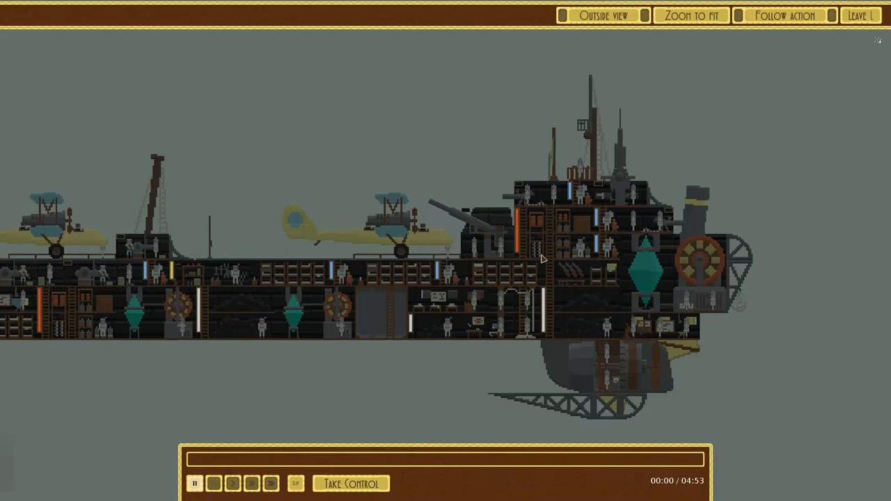
mouse_move(549, 261)
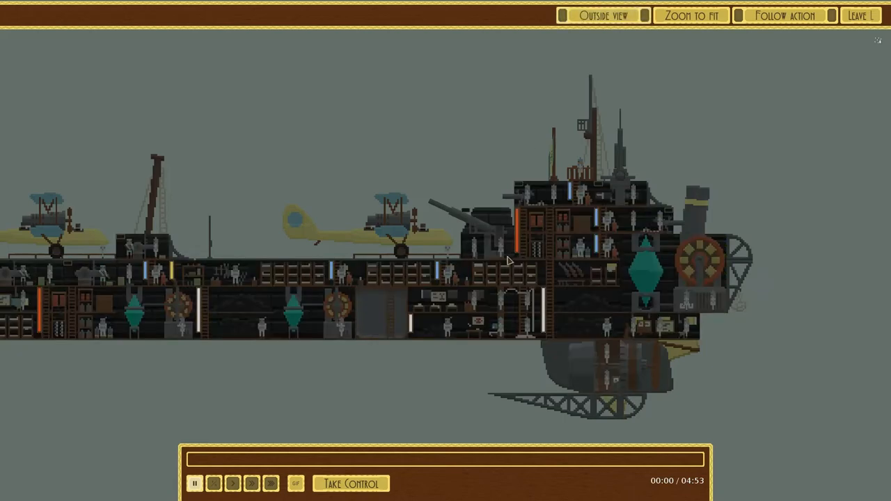
mouse_move(682, 351)
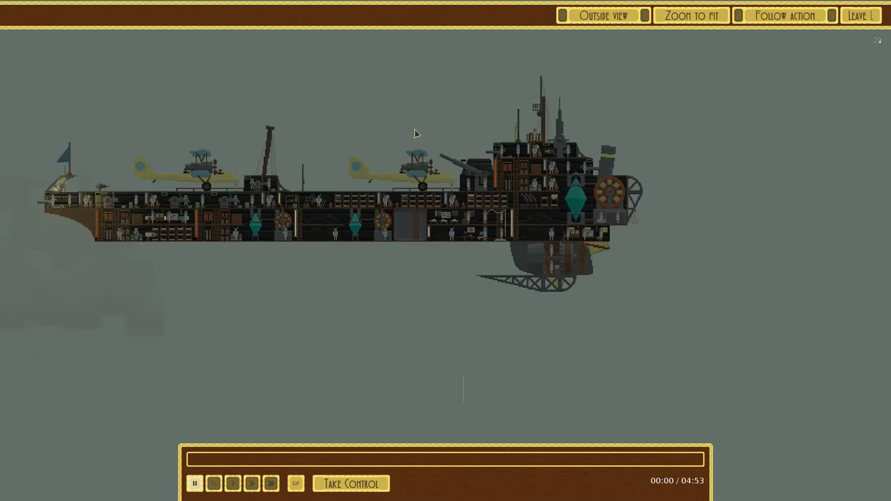
click(690, 15)
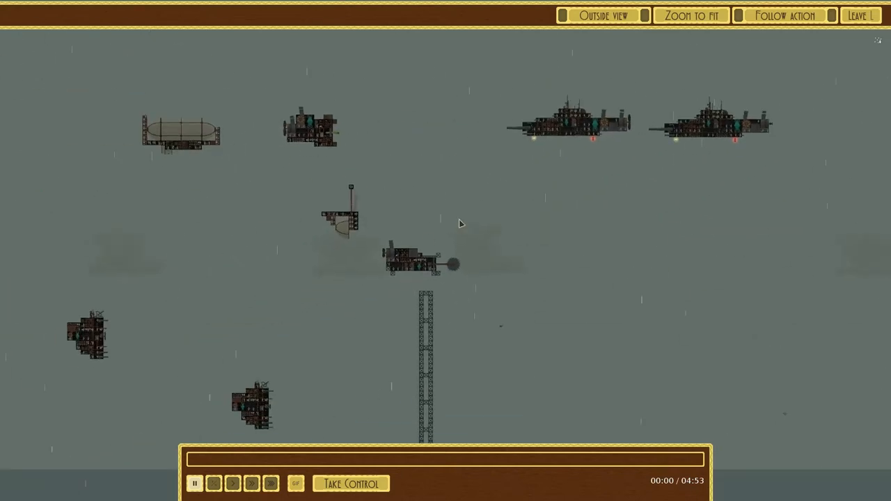
mouse_move(251, 472)
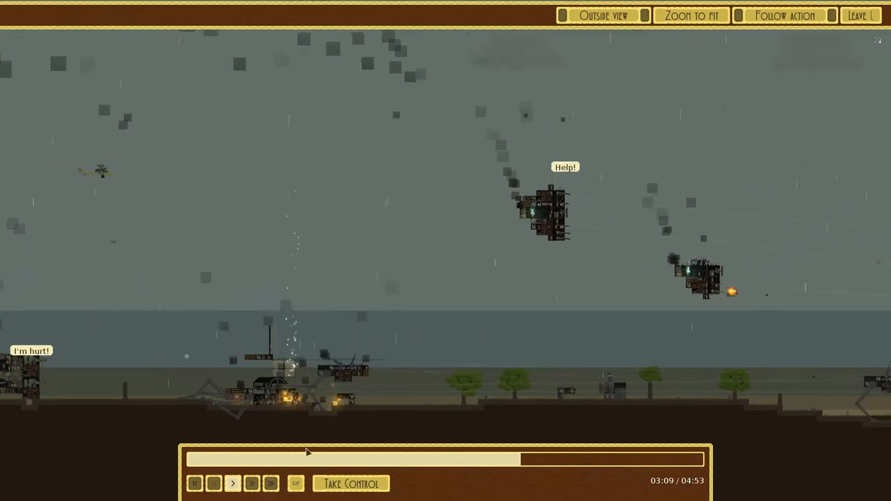
Step: Fast-forward the replay twice until the Victory results screen appears
click(251, 483)
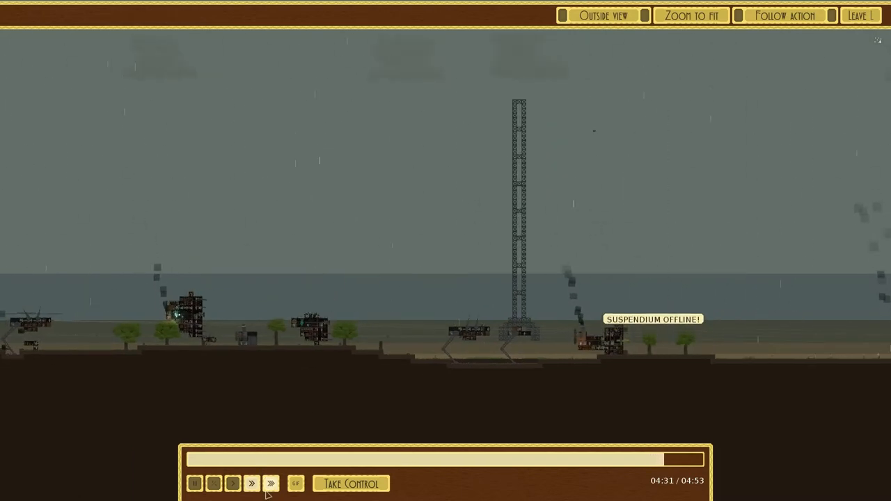
click(250, 483)
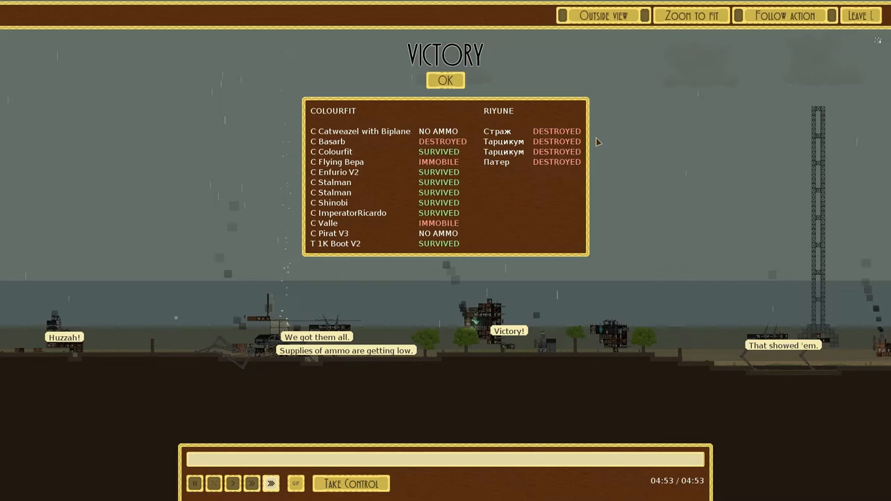
Step: Dismiss the Victory results with OK to load the next match replay
click(445, 80)
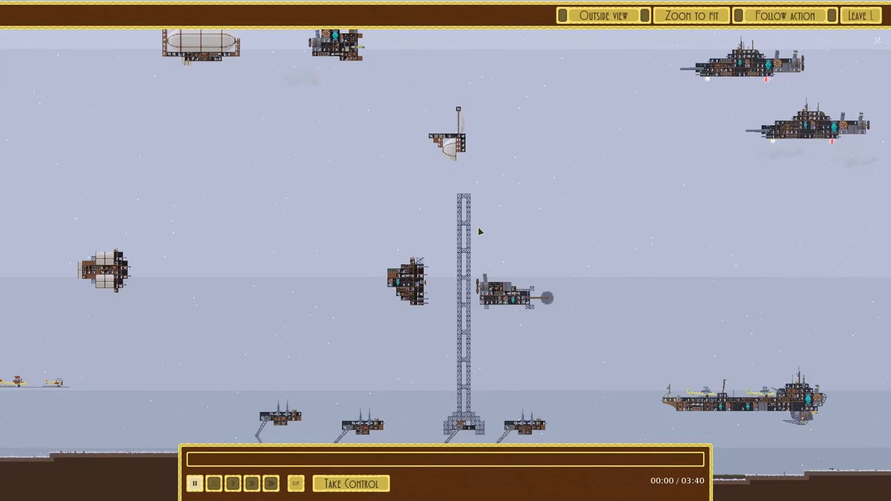
mouse_move(509, 231)
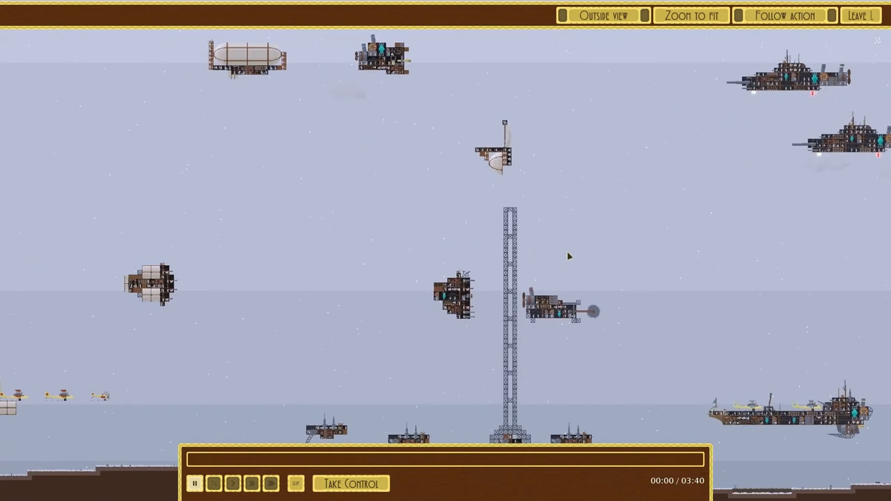
mouse_move(468, 236)
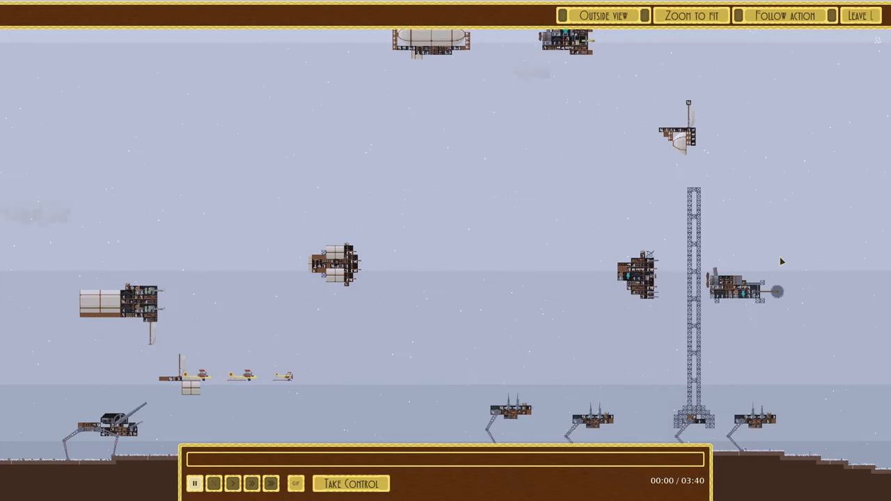
mouse_move(737, 187)
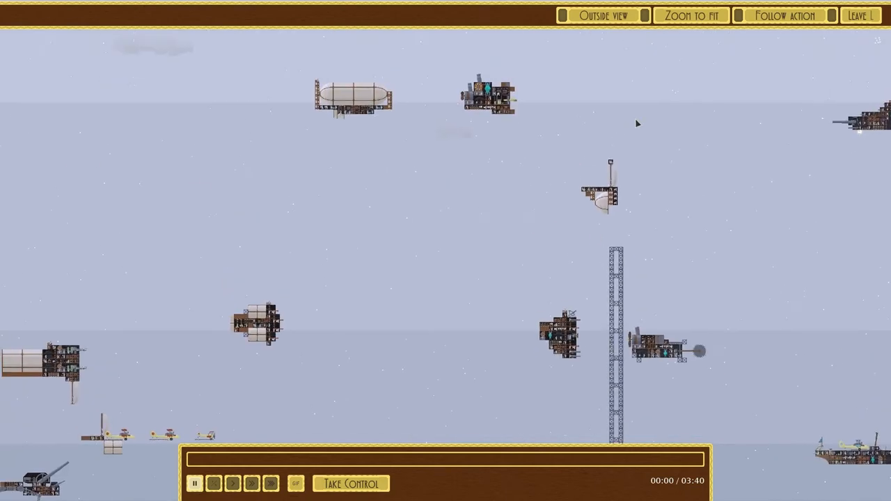
mouse_move(443, 136)
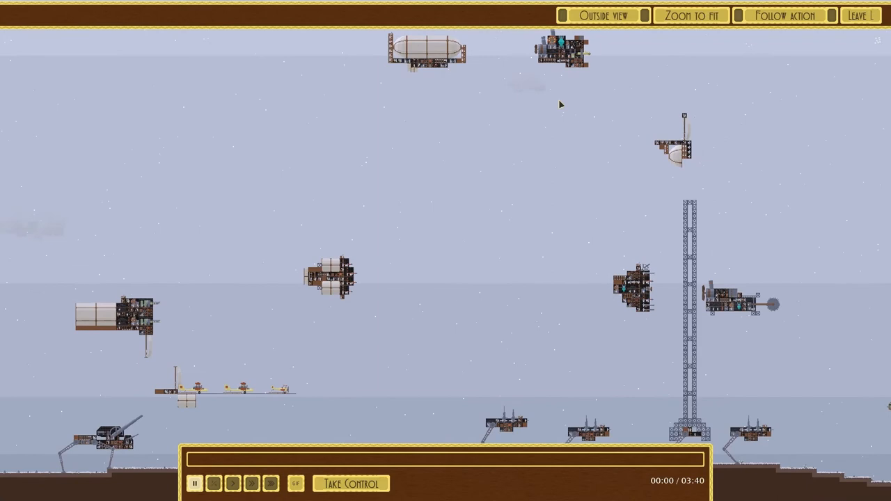
mouse_move(611, 262)
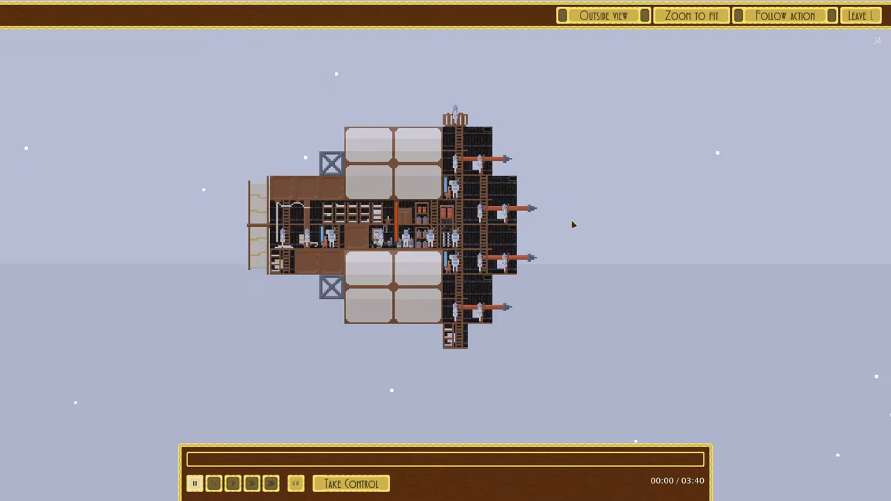
Step: View the cannon warship's exterior hull, return to interiors, and bring back the battlefield
click(603, 15)
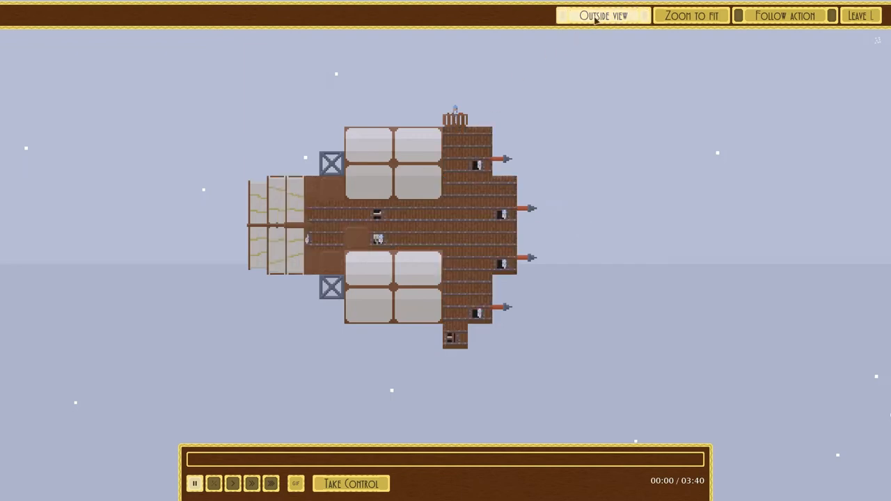
click(603, 15)
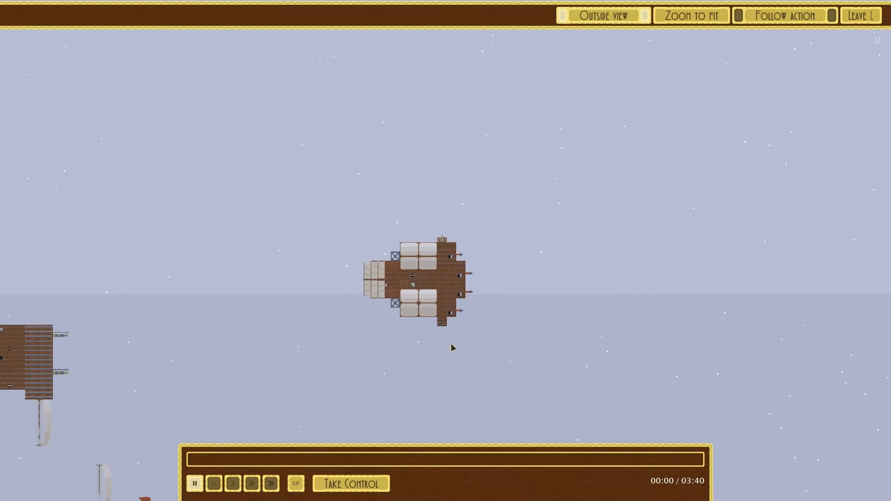
mouse_move(431, 358)
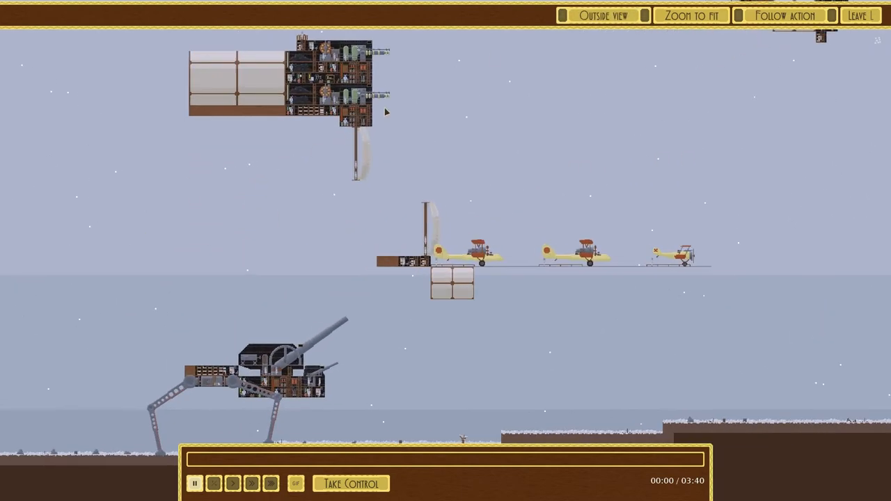
click(602, 15)
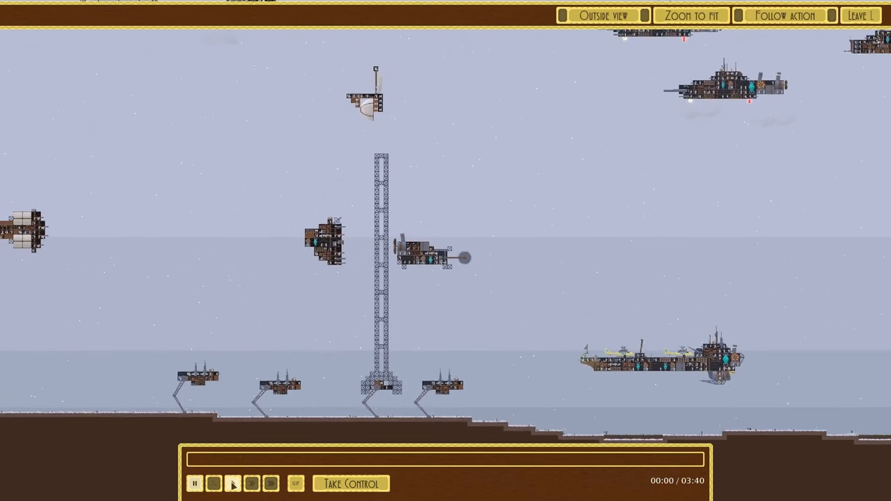
Step: Start playing the new match replay from the replay bar
click(195, 483)
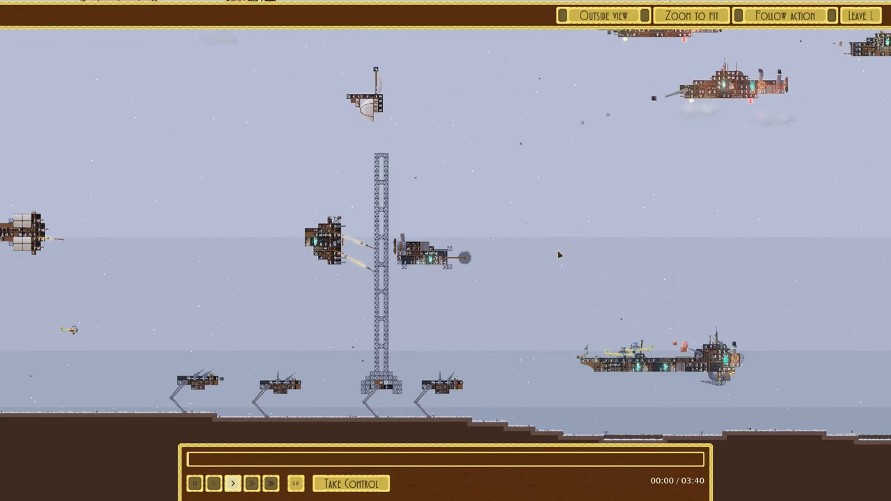